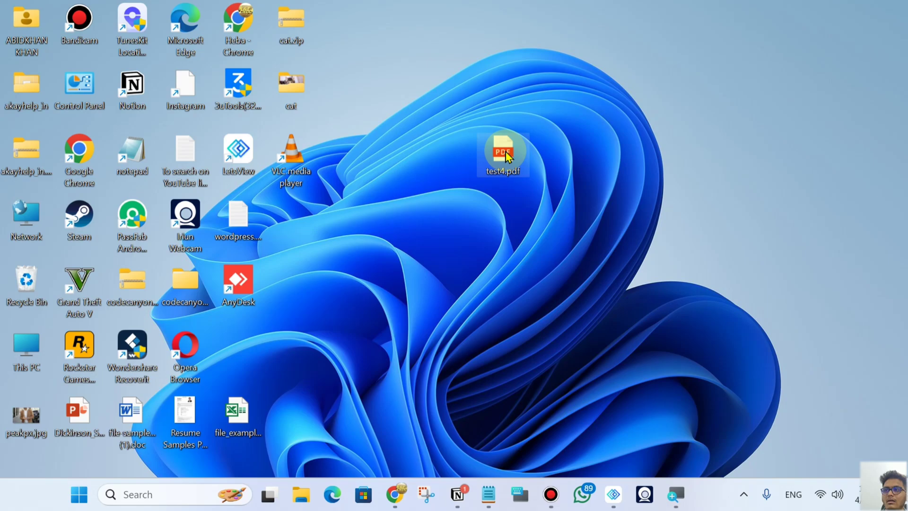
# Step: Search Google for 'akayhelp' and open the akayhelp.in 'Upload and share your files' result
pyautogui.click(184, 351)
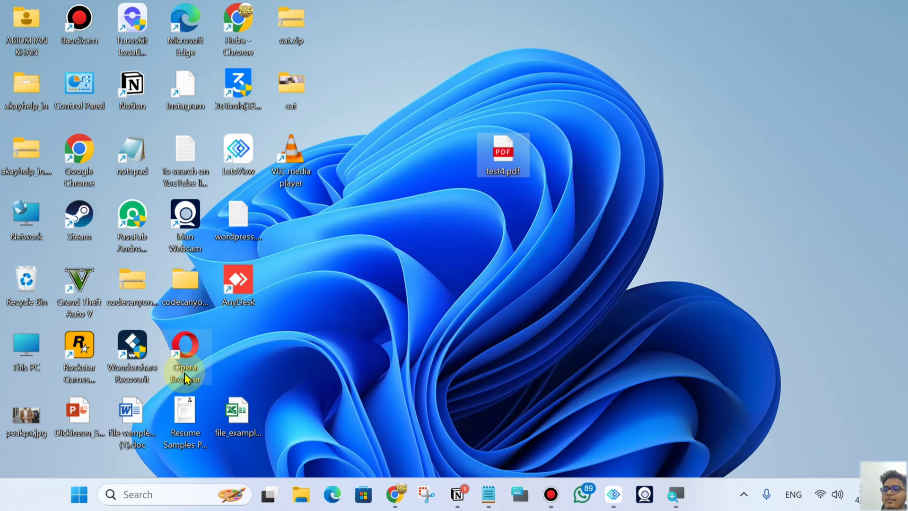
pyautogui.click(395, 494)
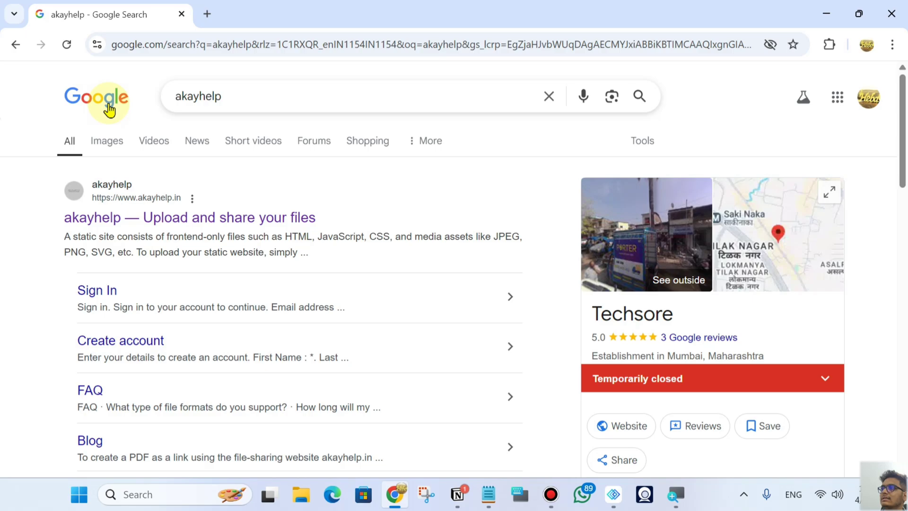
pyautogui.click(215, 97)
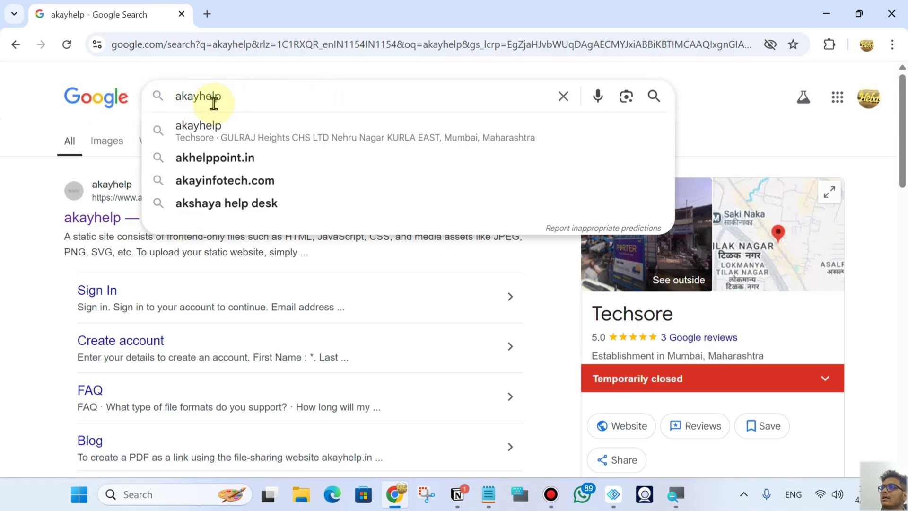
pyautogui.moveTo(271, 96)
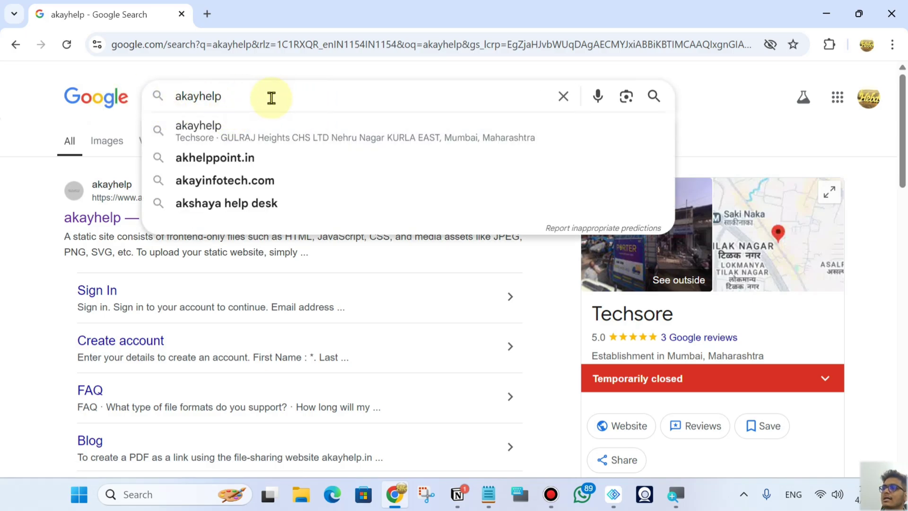
pyautogui.moveTo(677, 107)
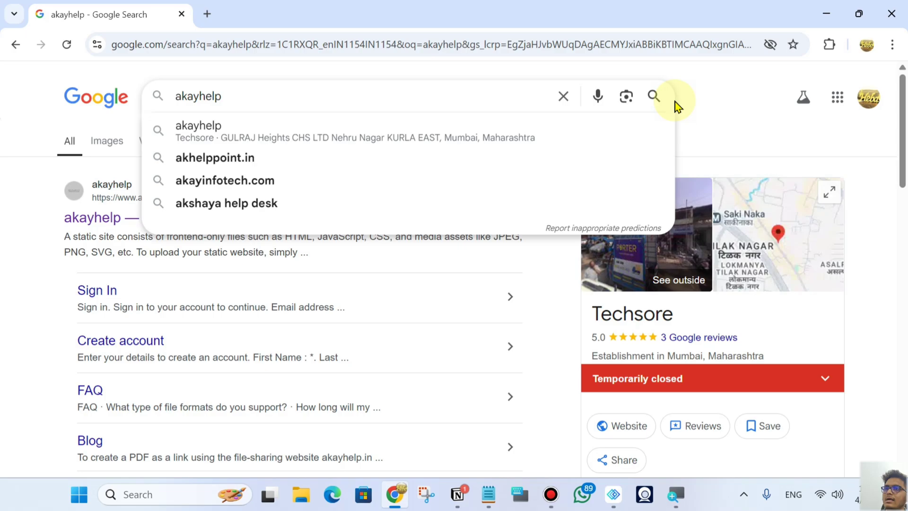
pyautogui.click(653, 96)
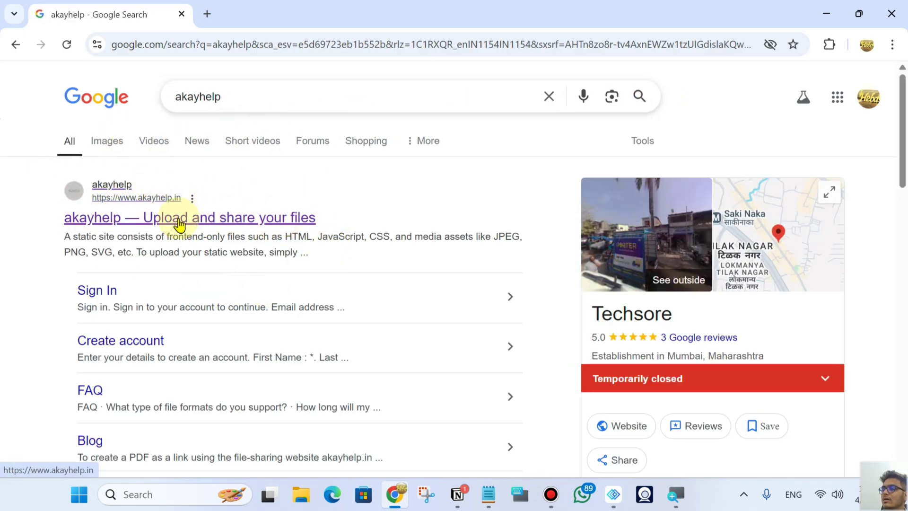
pyautogui.click(189, 218)
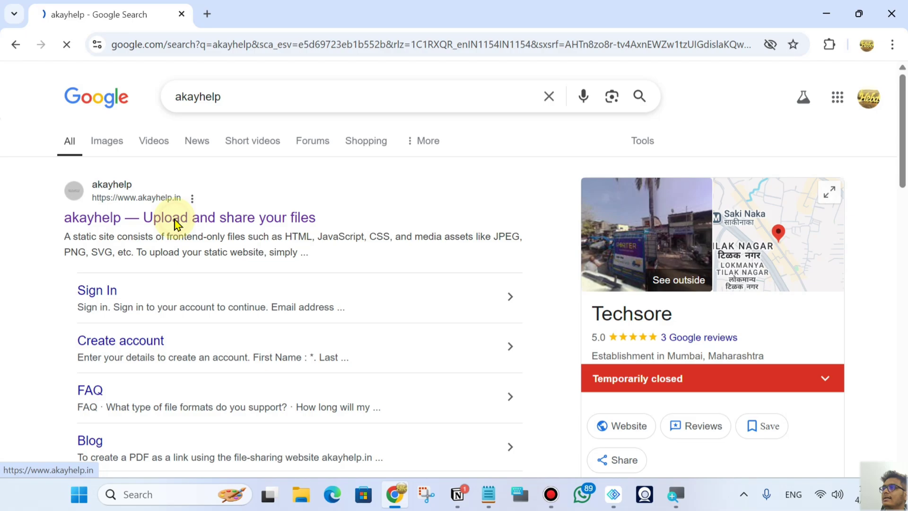
pyautogui.click(190, 217)
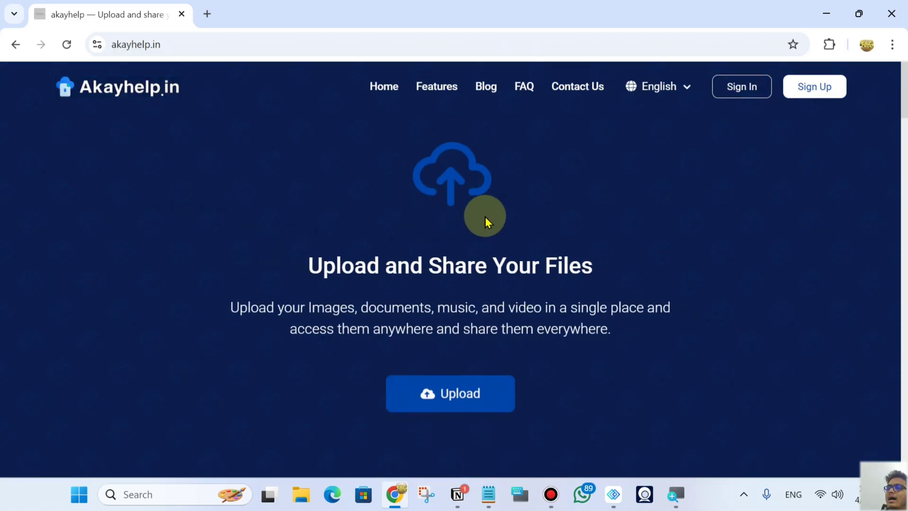
pyautogui.scroll(-3)
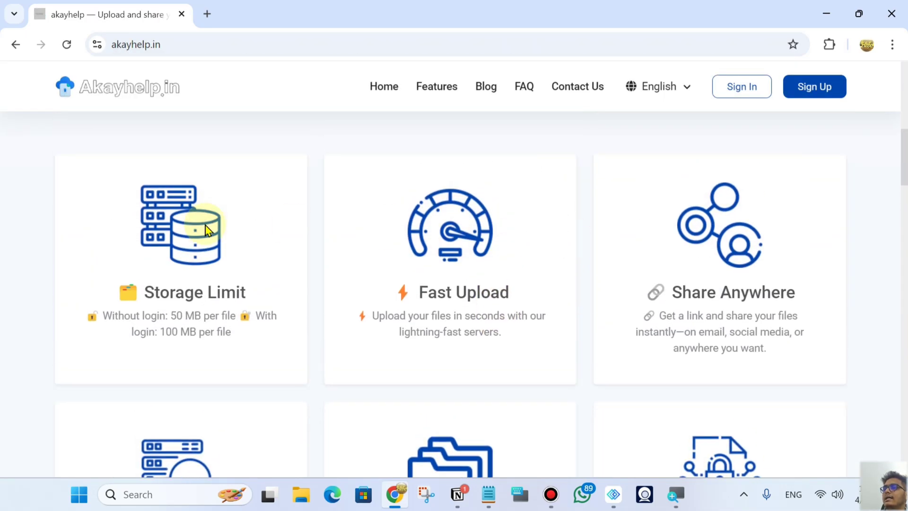
pyautogui.moveTo(409, 342)
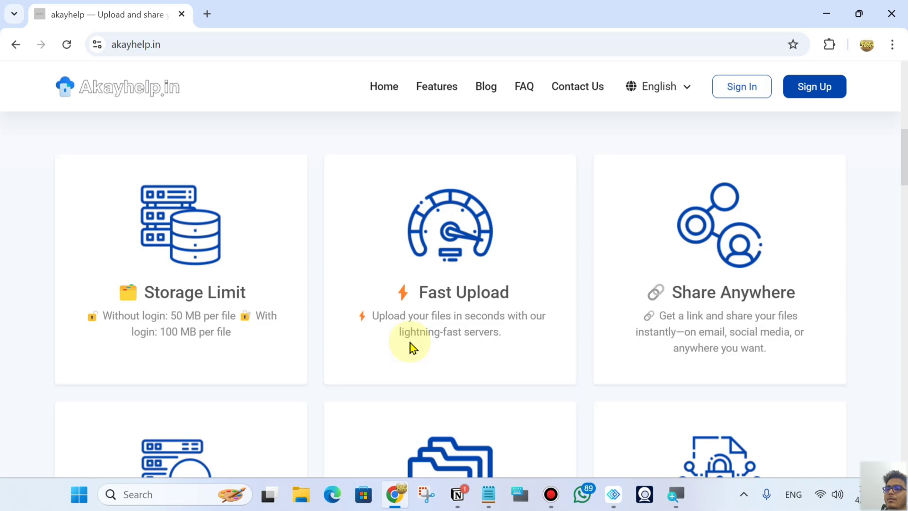
pyautogui.scroll(3)
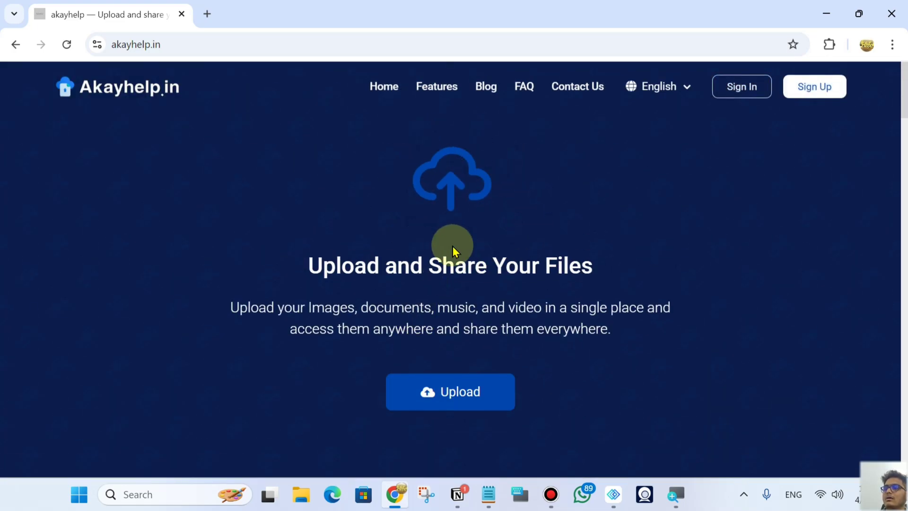
pyautogui.moveTo(466, 189)
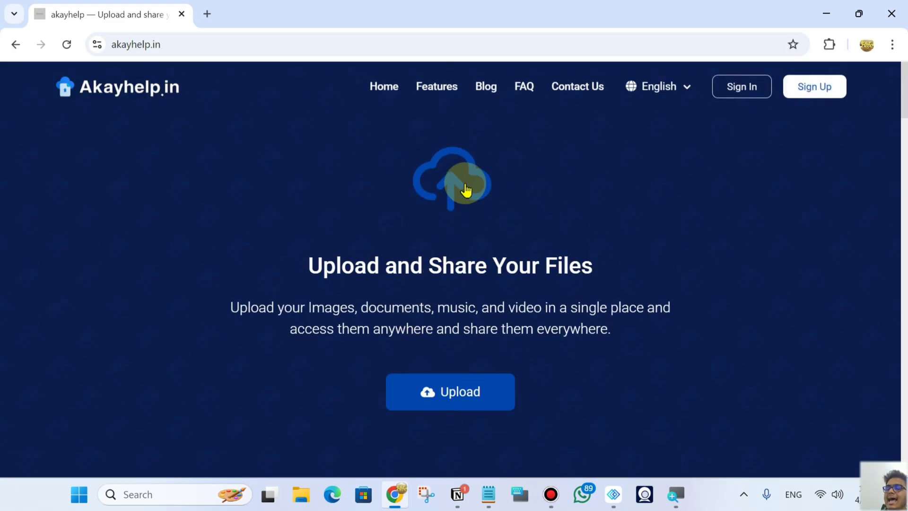
pyautogui.click(450, 391)
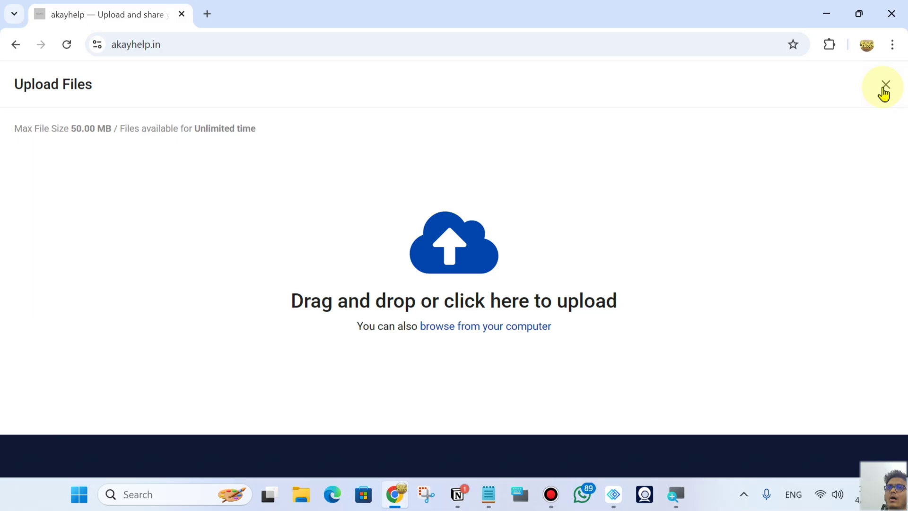
pyautogui.click(882, 84)
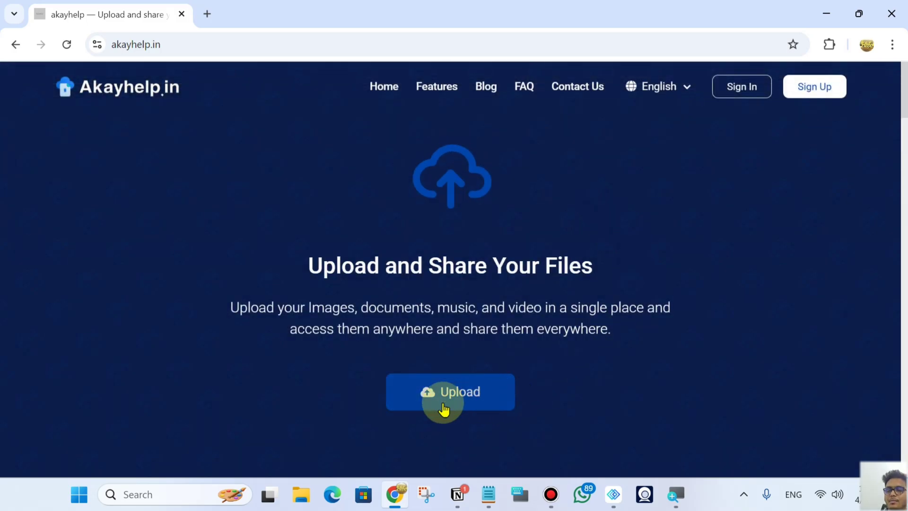
# Step: Pick test4.pdf from the Desktop folder in the Open dialog as the upload file
pyautogui.click(450, 391)
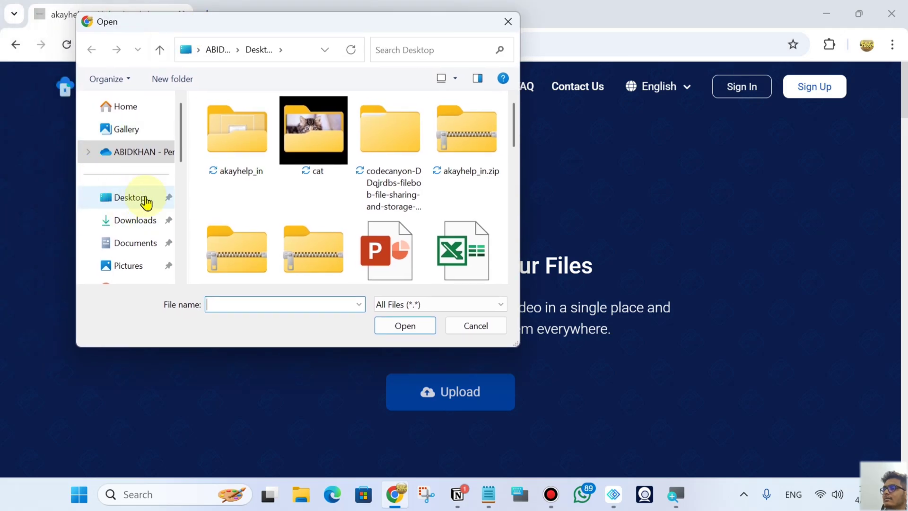
pyautogui.click(130, 196)
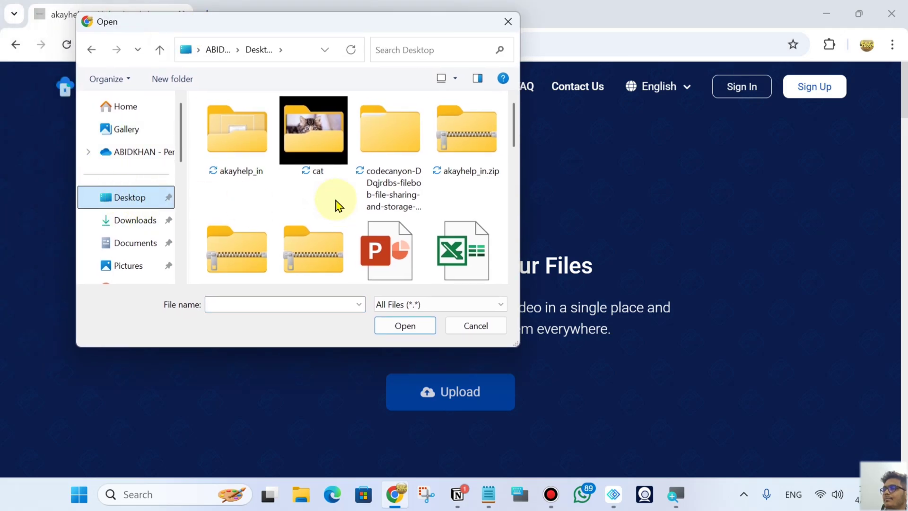
pyautogui.scroll(-3)
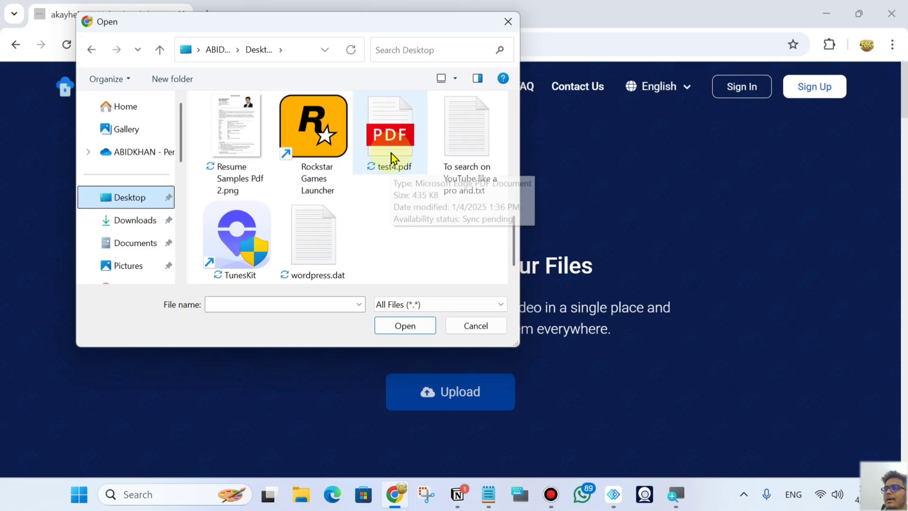
pyautogui.click(391, 132)
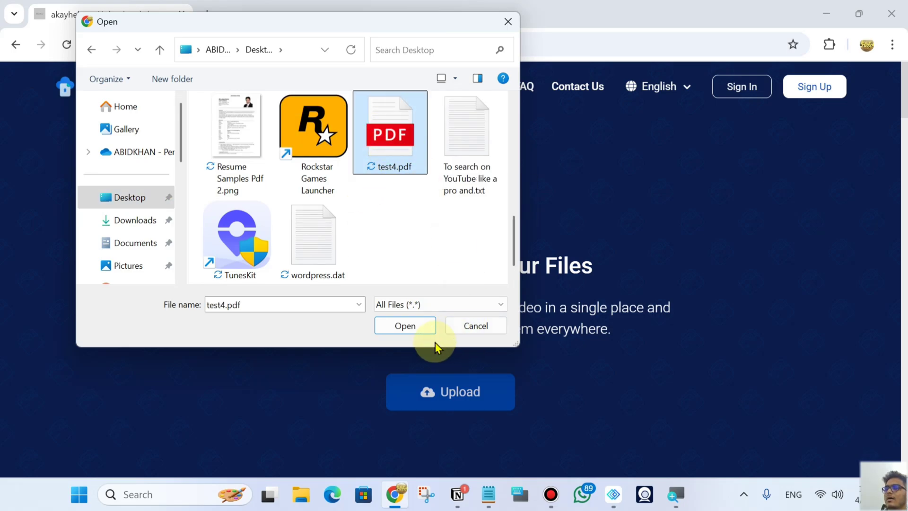
pyautogui.click(405, 325)
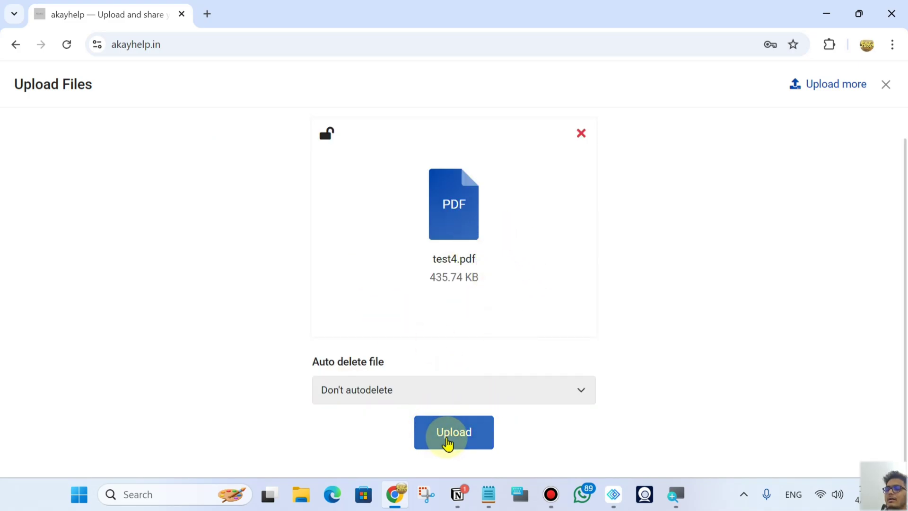
# Step: Upload test4.pdf, then visit akayhelp.in/SnoX7kci4ddJNap/preview in a new tab and its download page
pyautogui.click(453, 432)
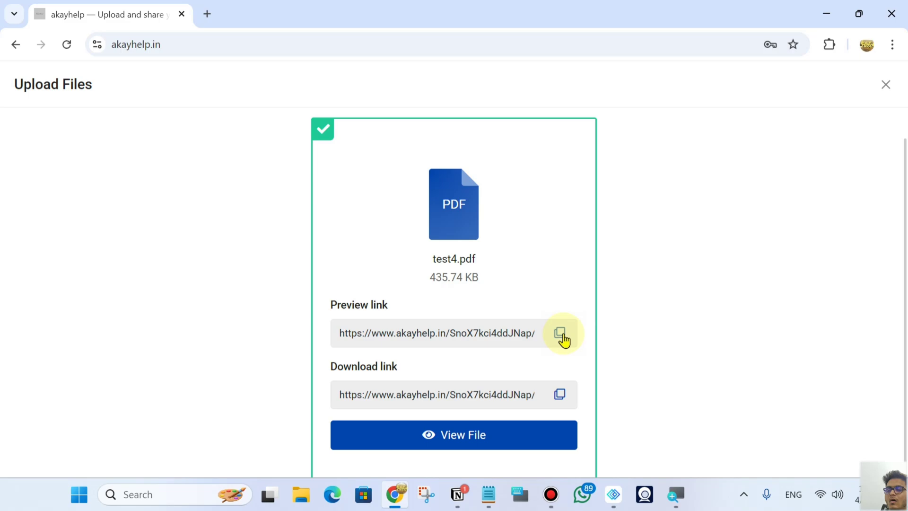
pyautogui.click(559, 333)
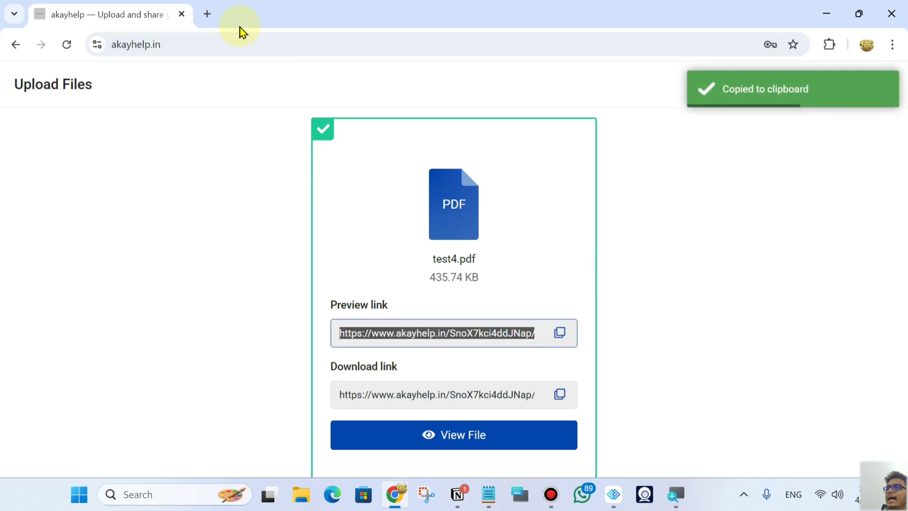
pyautogui.click(207, 14)
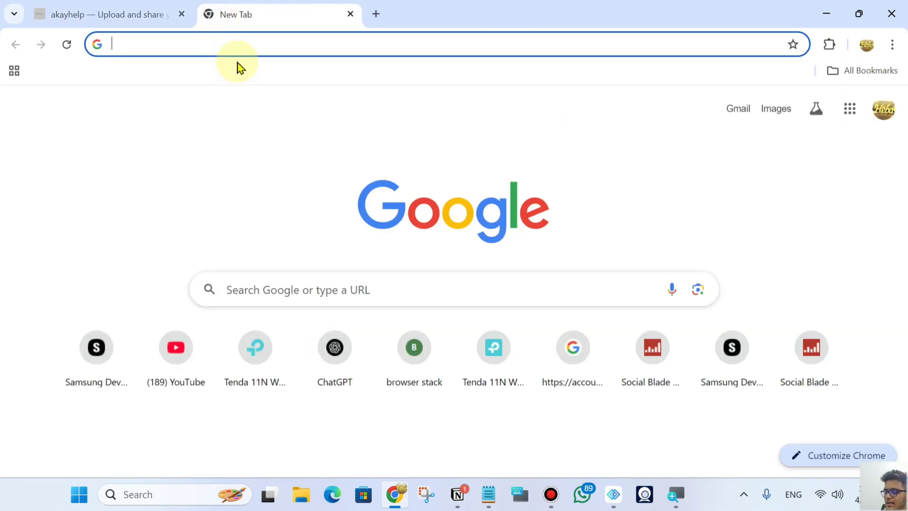
pyautogui.write('akayhelp.in/SnoX7kci4ddJNap/preview')
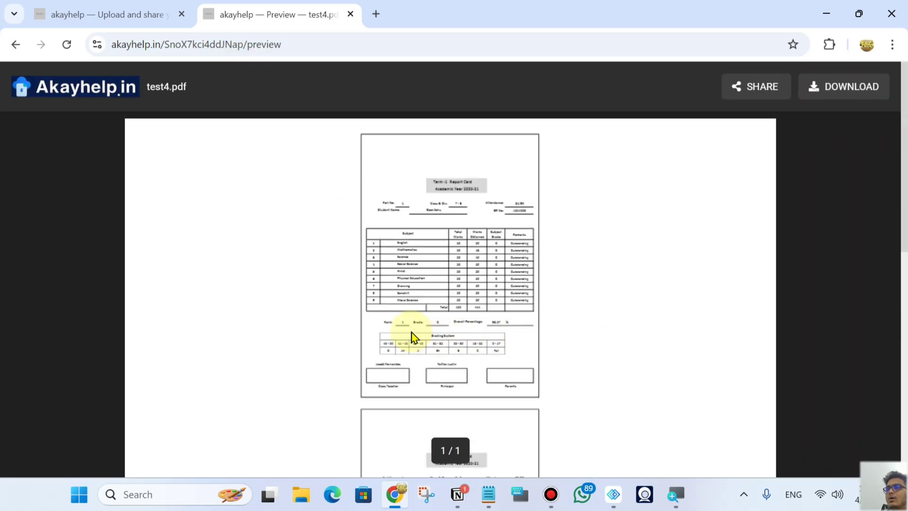
pyautogui.click(842, 86)
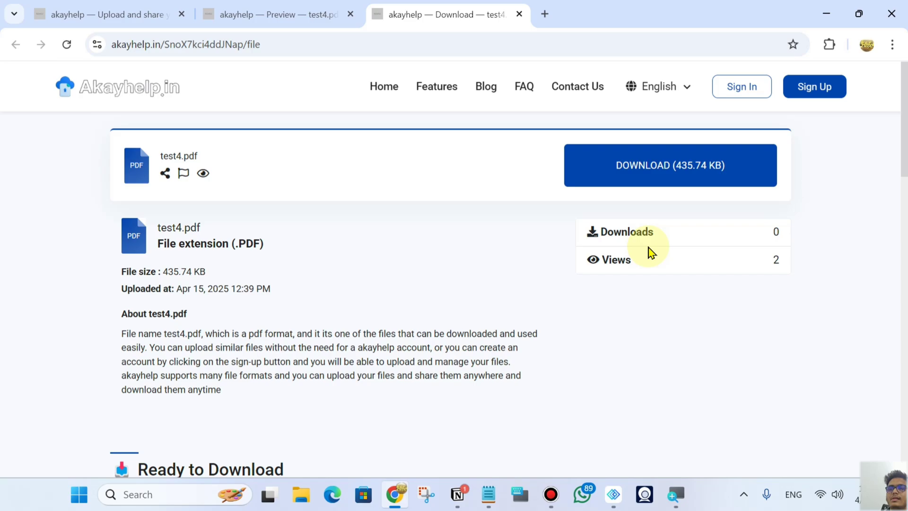
pyautogui.moveTo(814, 269)
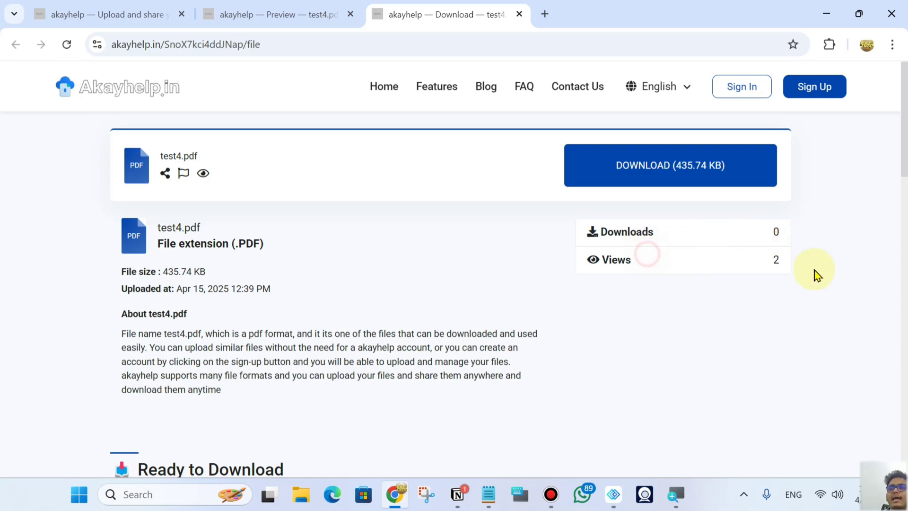